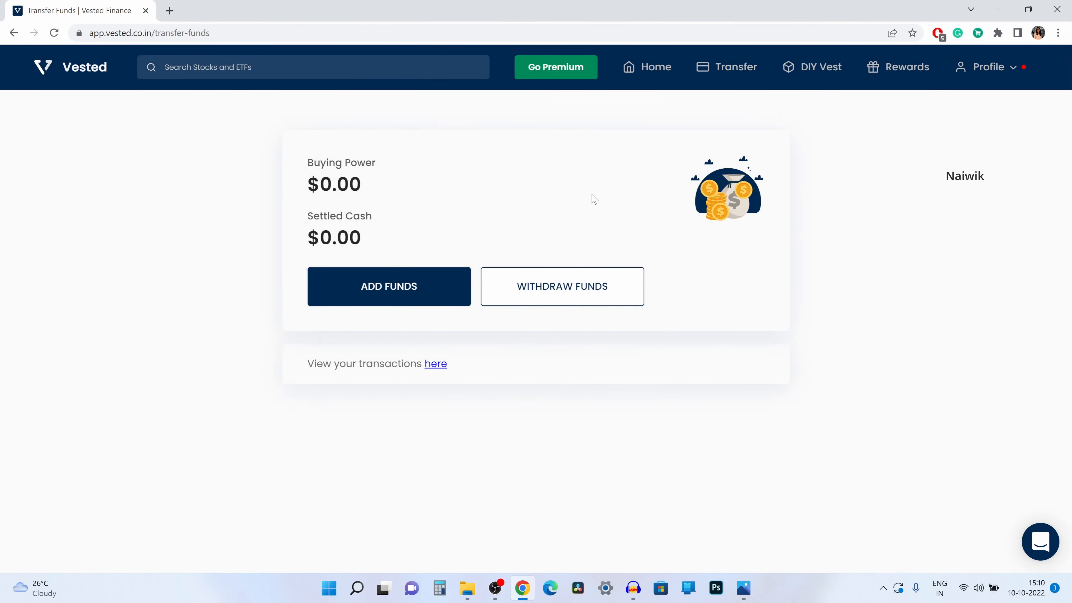
- Bring up the Add Funds options from the Transfer Funds page
left_click(389, 286)
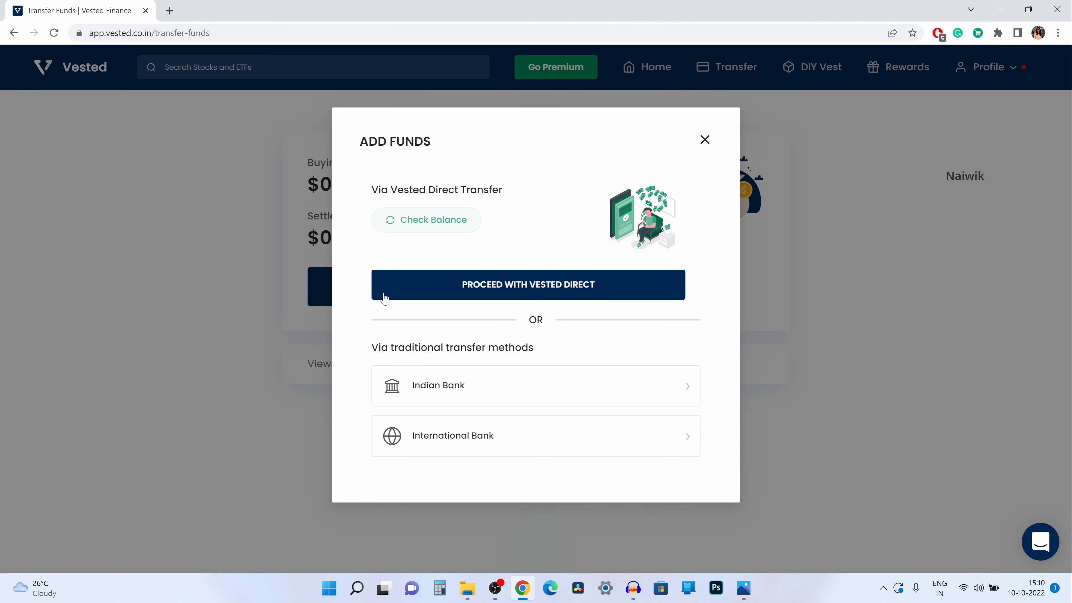
mouse_move(521, 290)
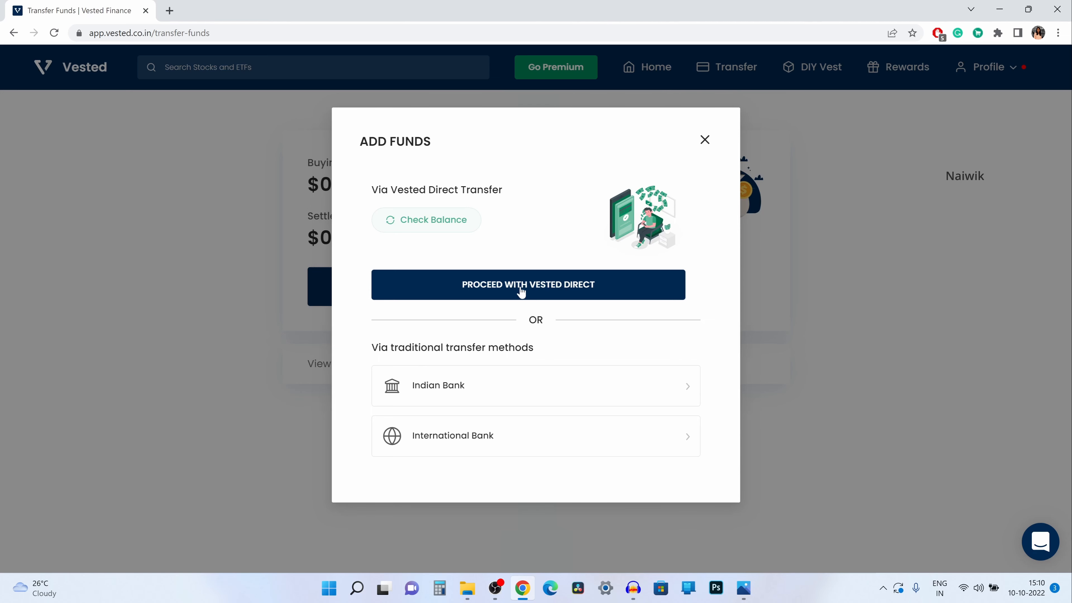
mouse_move(520, 286)
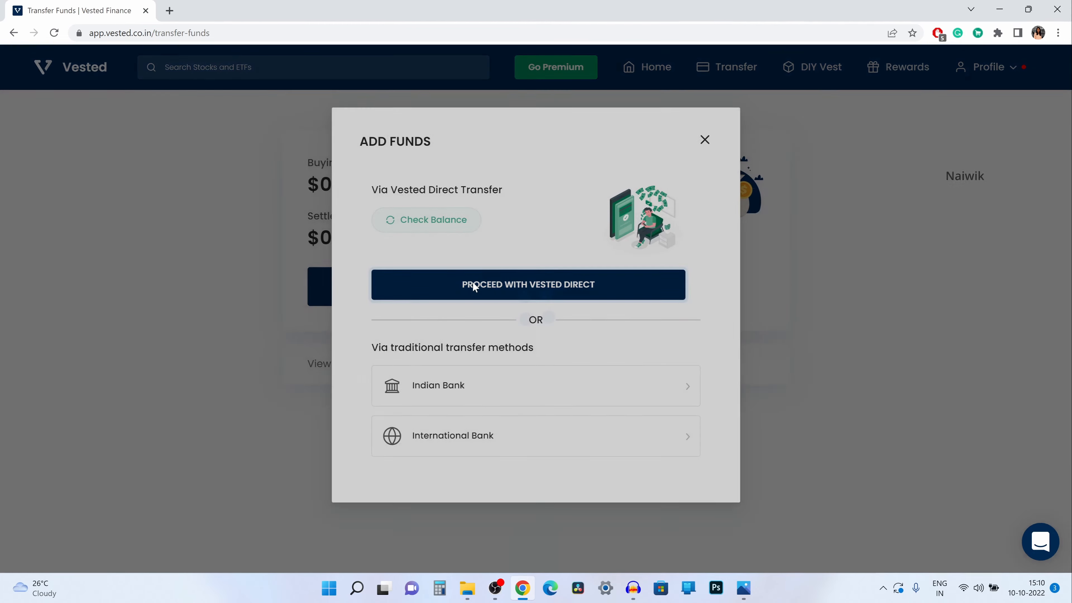
- Choose Vested Direct funding and start a top-up, reaching bank verification
left_click(528, 284)
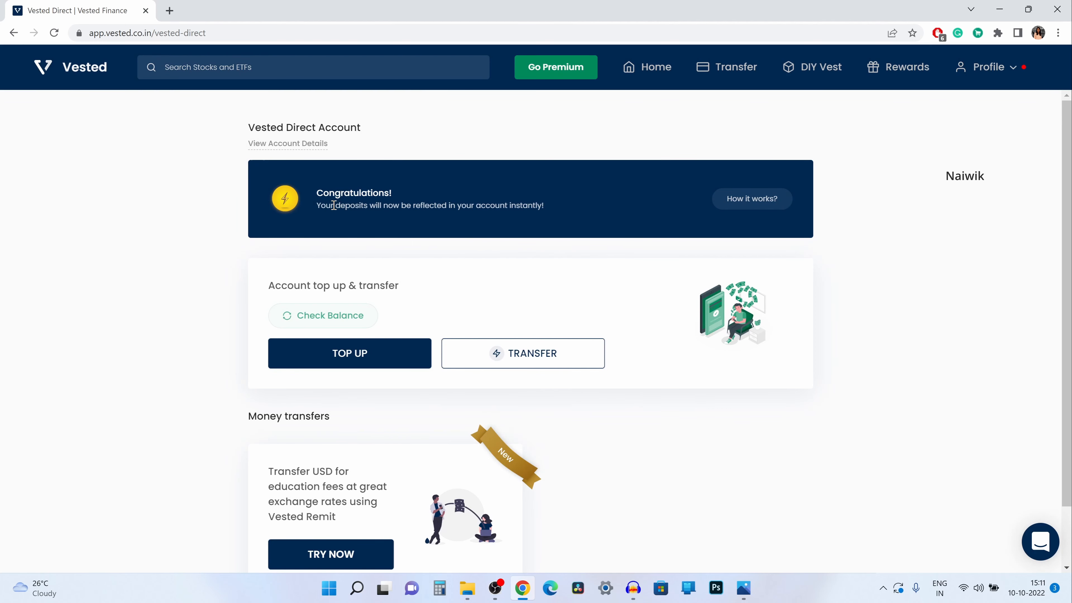
mouse_move(521, 206)
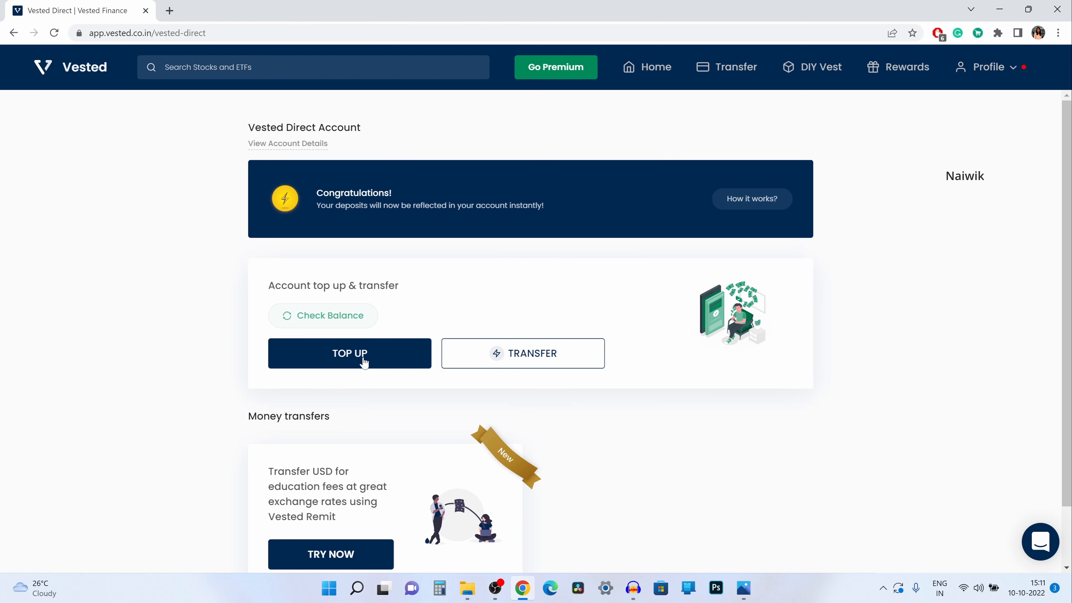
left_click(349, 353)
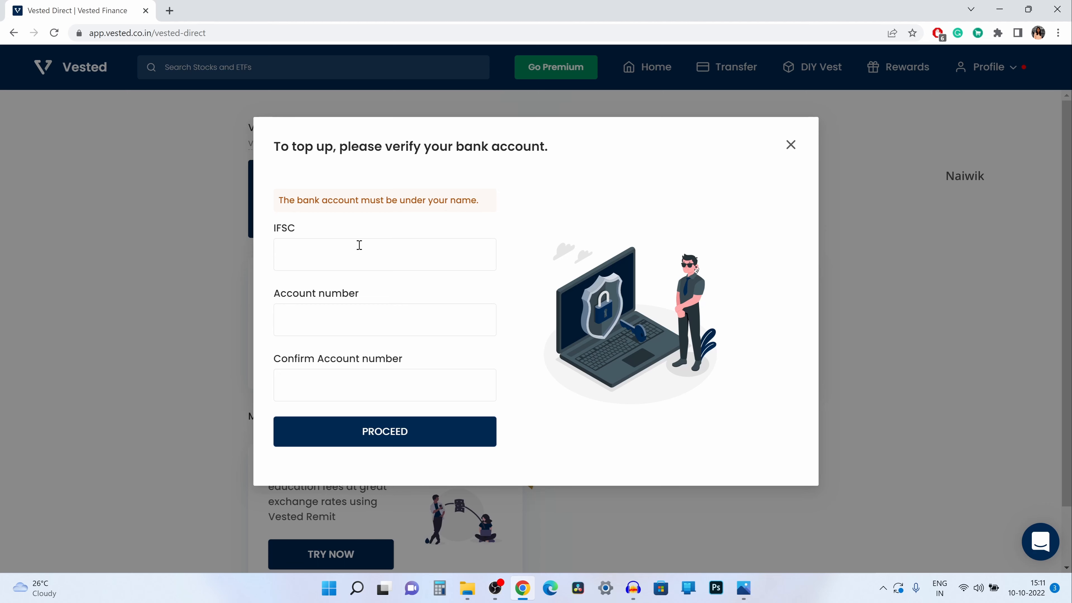
mouse_move(375, 310)
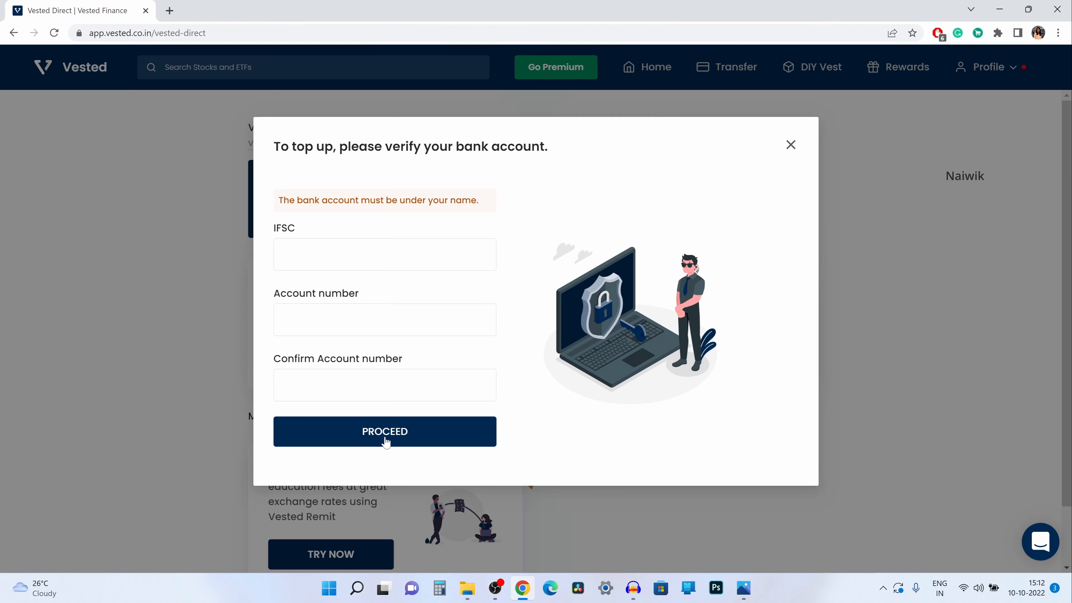
- Submit the IFSC and account number and highlight the bank verified message
left_click(384, 432)
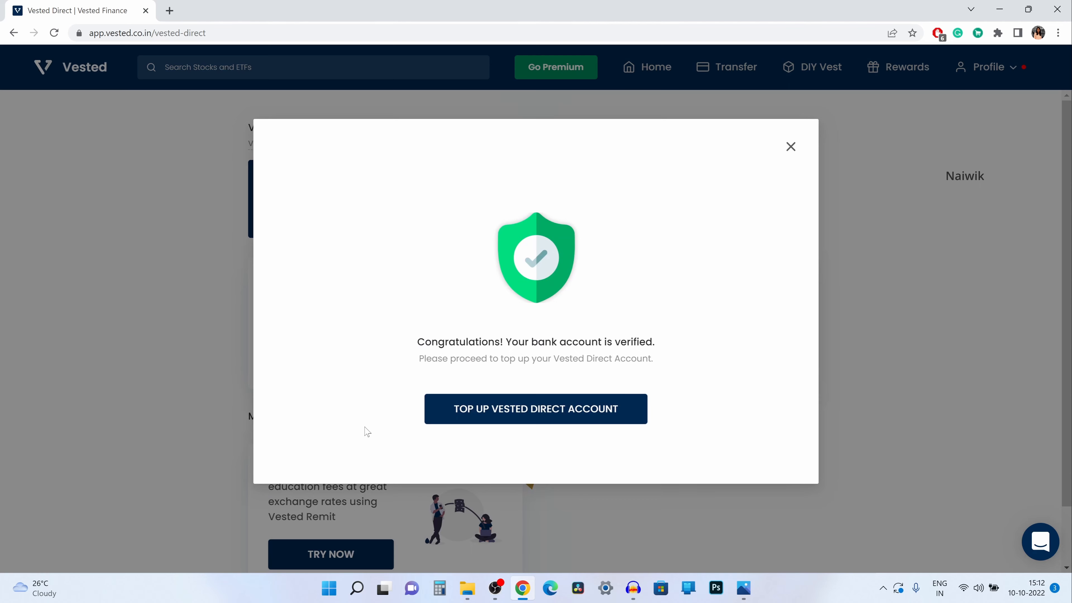
mouse_move(520, 343)
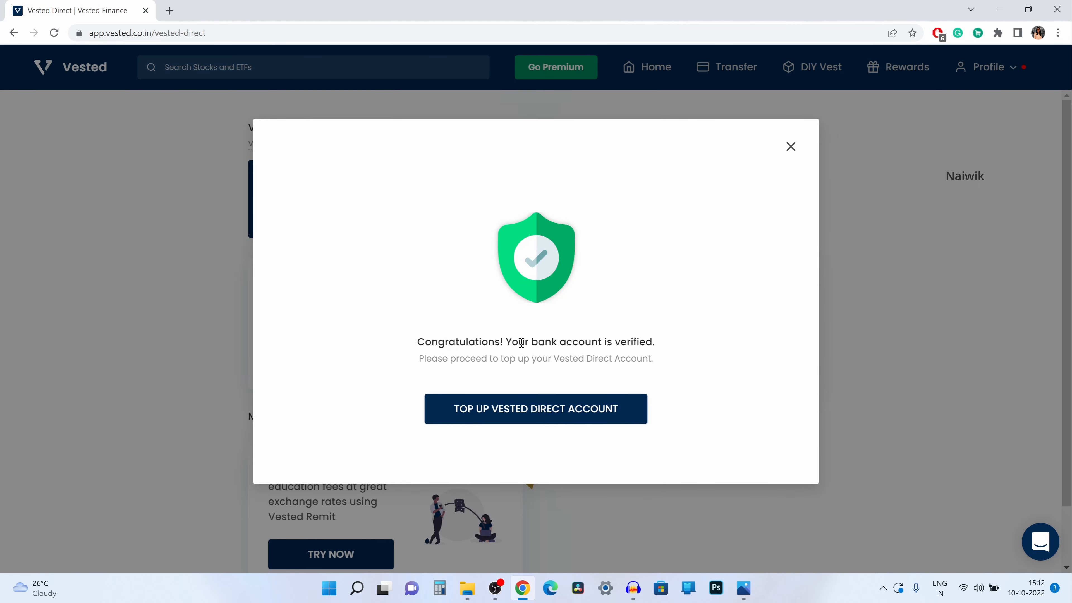
left_click_drag(417, 342, 644, 342)
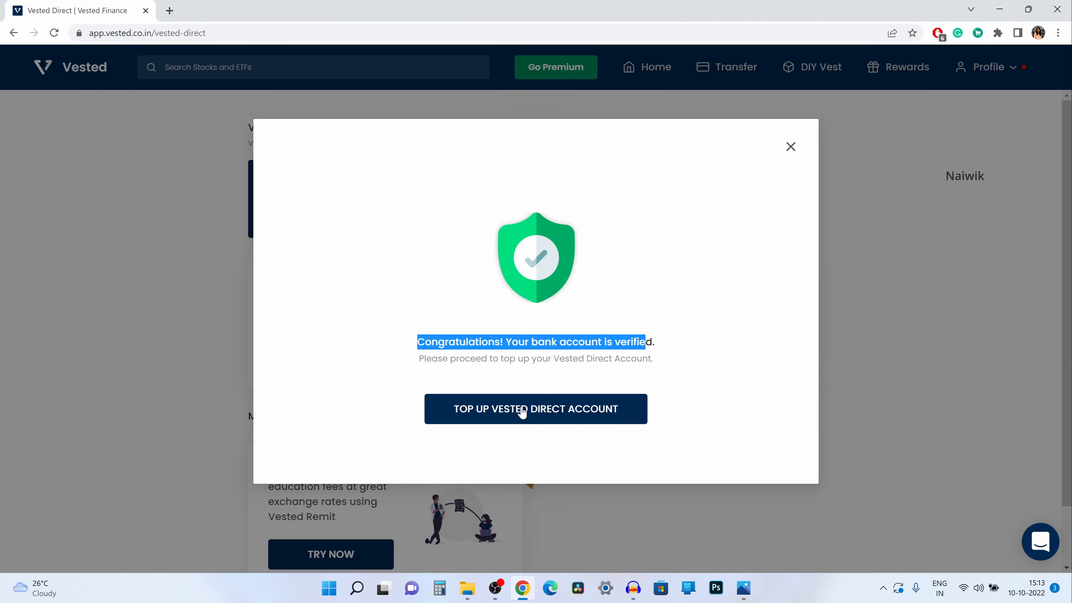
- Top up Vested Direct from HDFC Bank via Net Banking and get the success confirmation
left_click(535, 409)
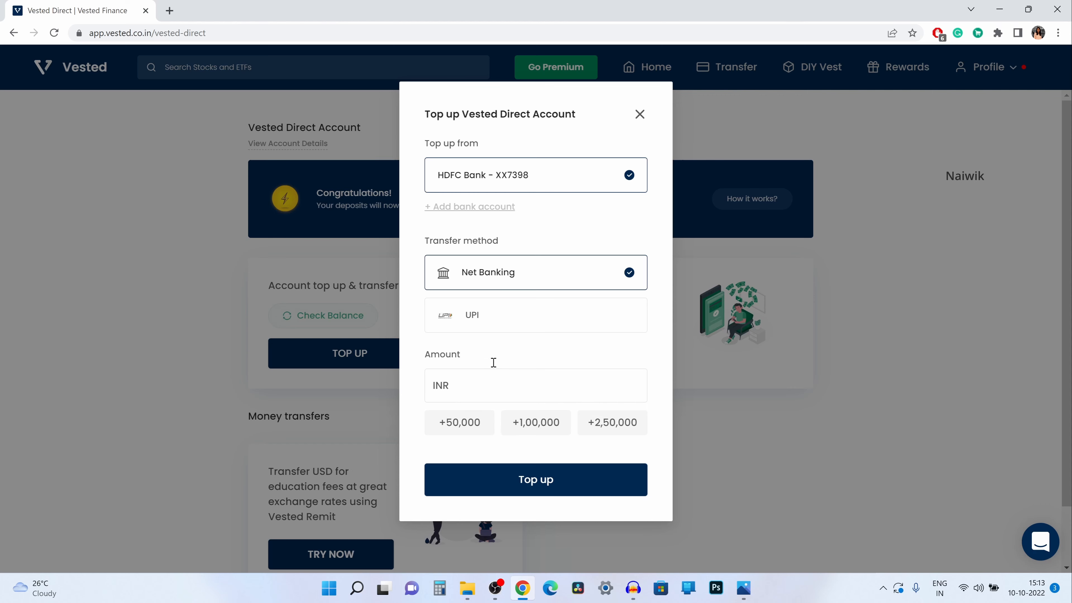
mouse_move(498, 294)
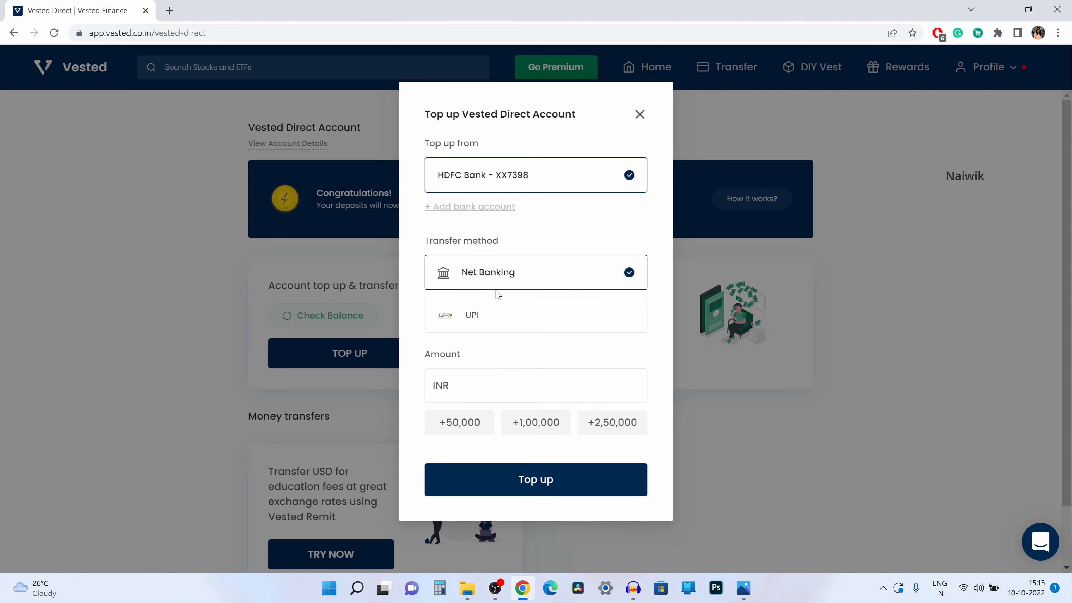
mouse_move(509, 344)
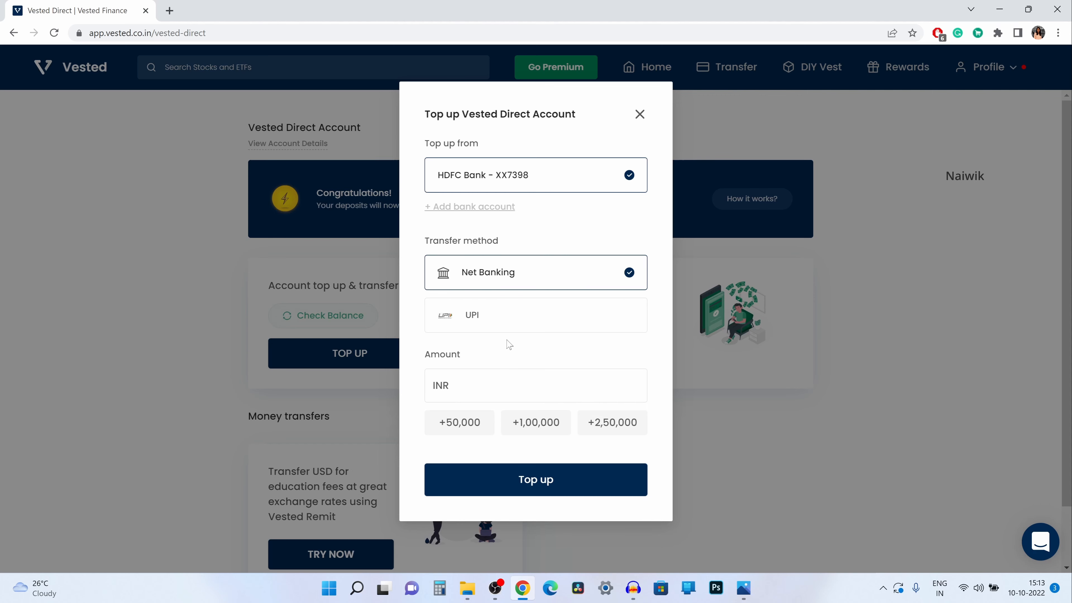
left_click(536, 315)
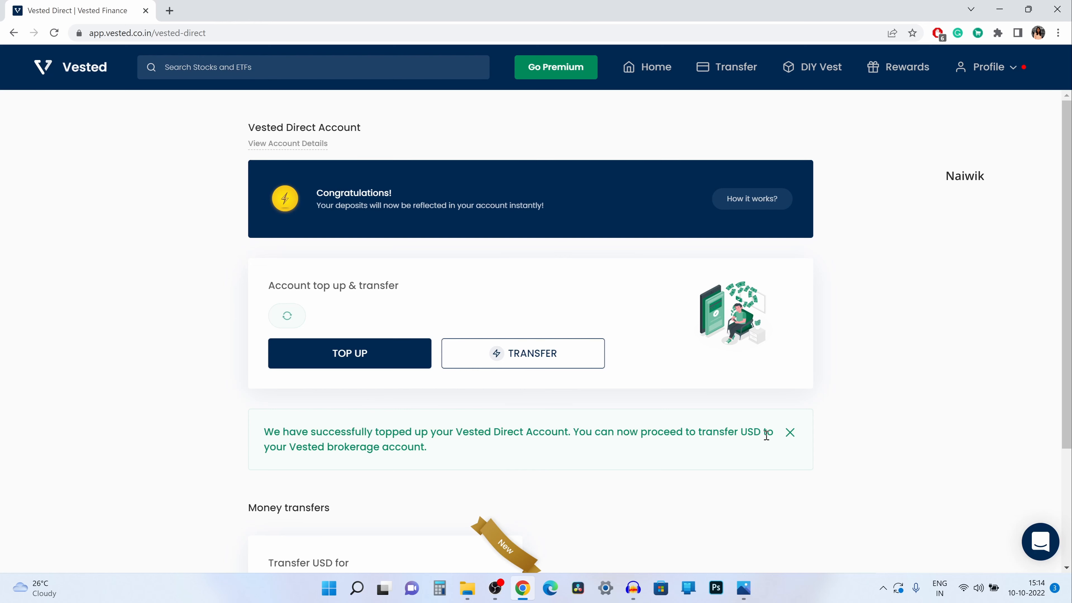
- Check Balance so Vested Direct shows INR 10,000.00
left_click(286, 315)
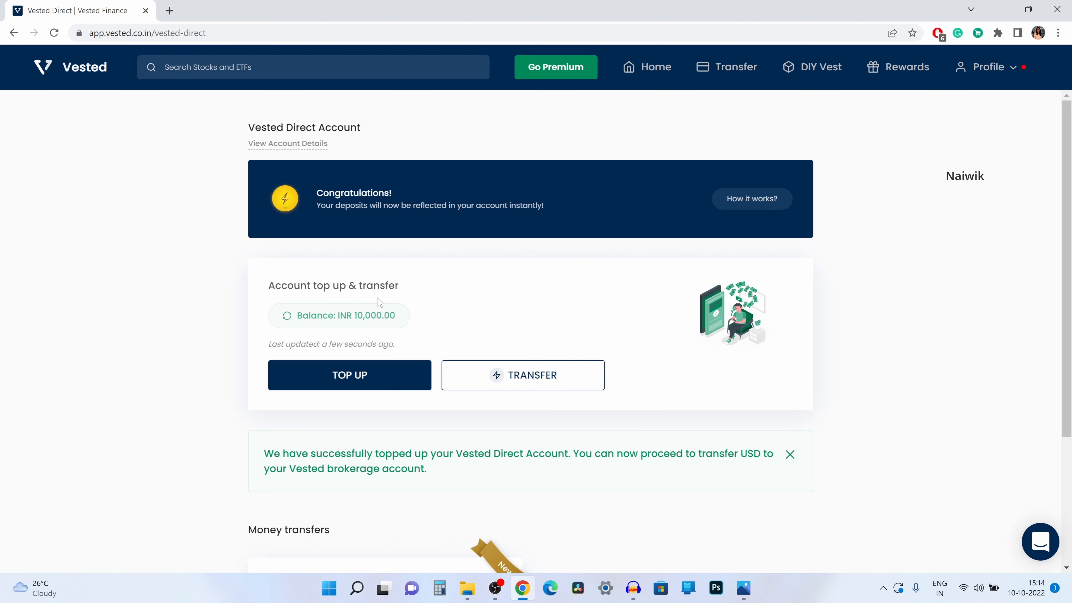
mouse_move(350, 327)
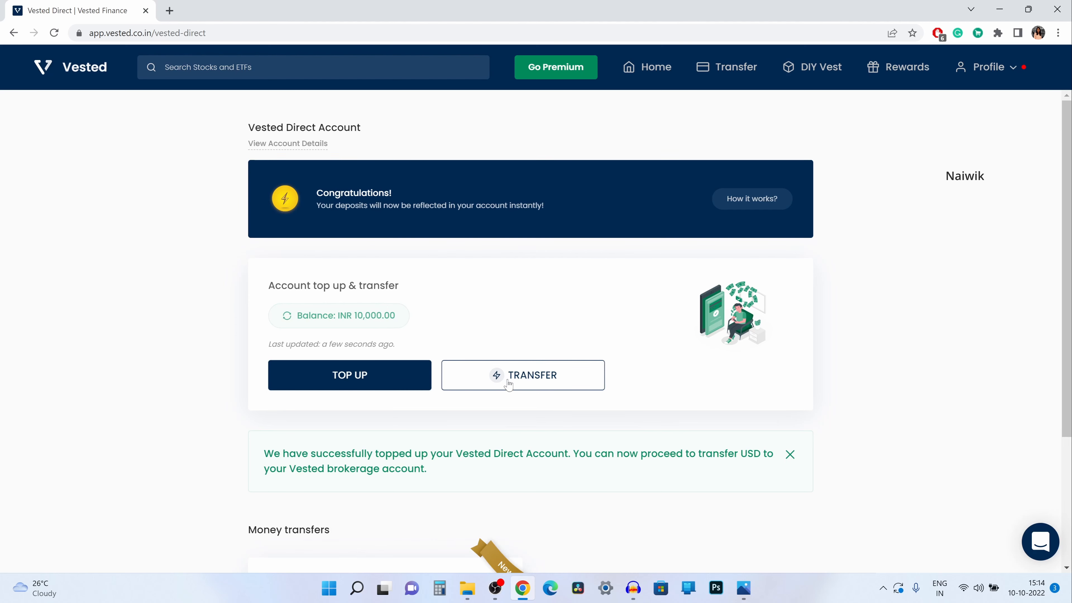
- Start a brokerage transfer sending ₹9950 to receive $119.02, ₹9,994.93 payable with GST
left_click(521, 375)
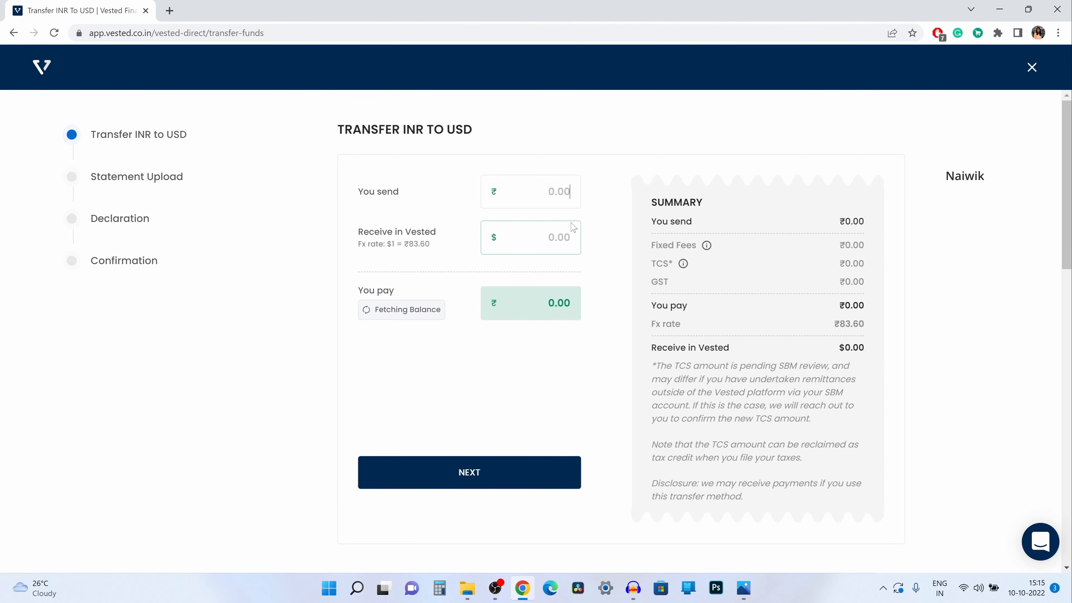
type("10")
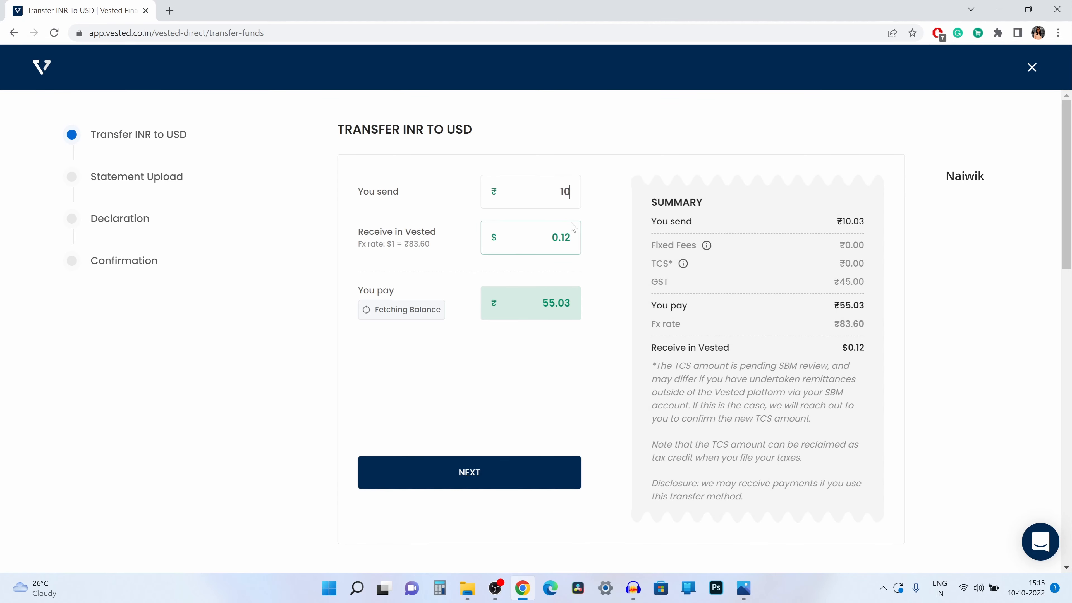
type("9950")
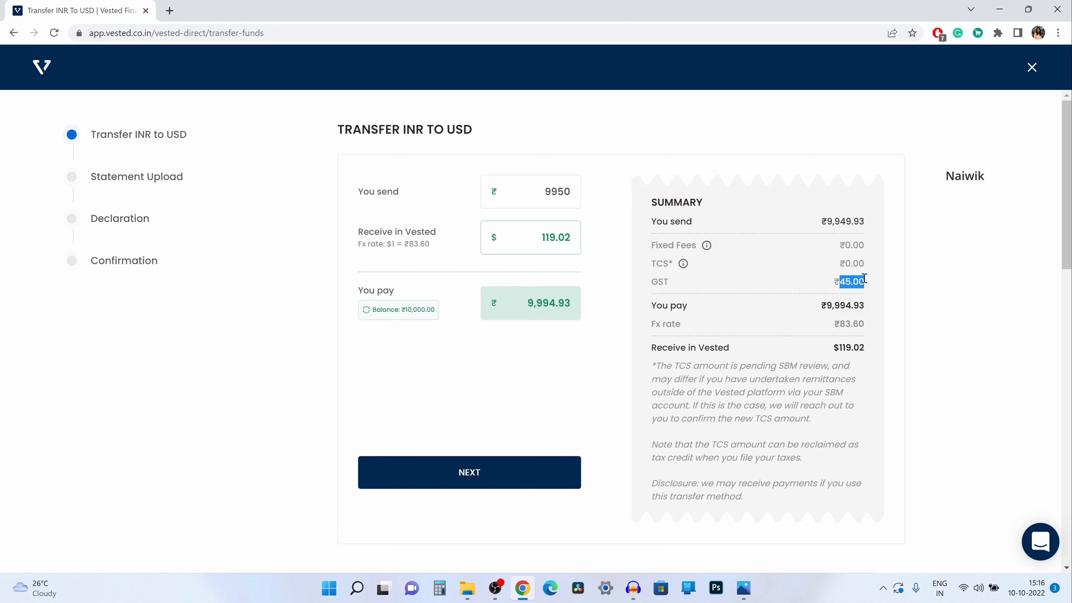
mouse_move(707, 337)
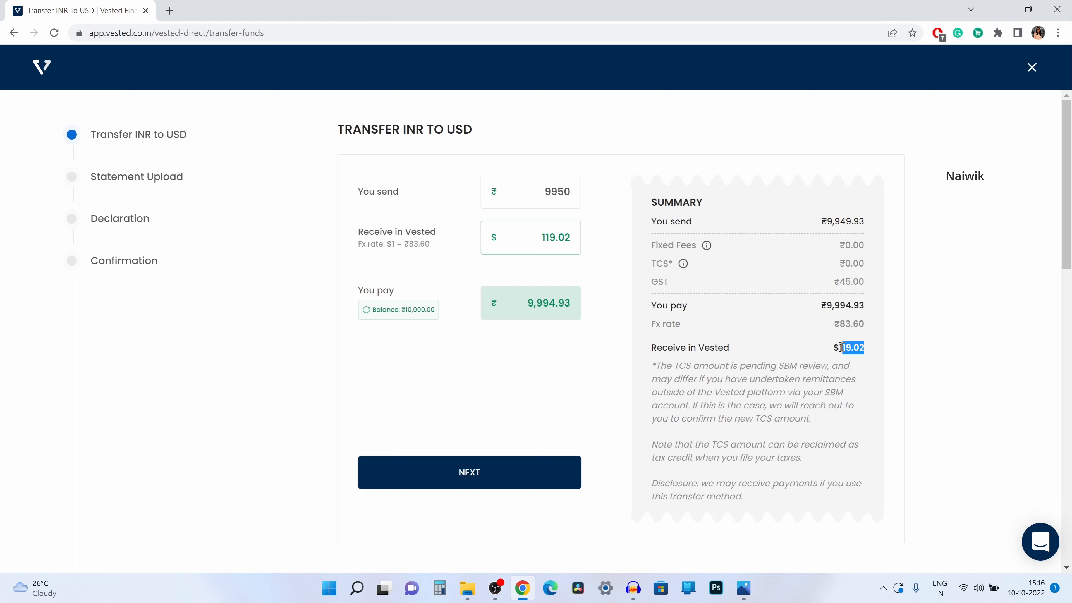
mouse_move(470, 472)
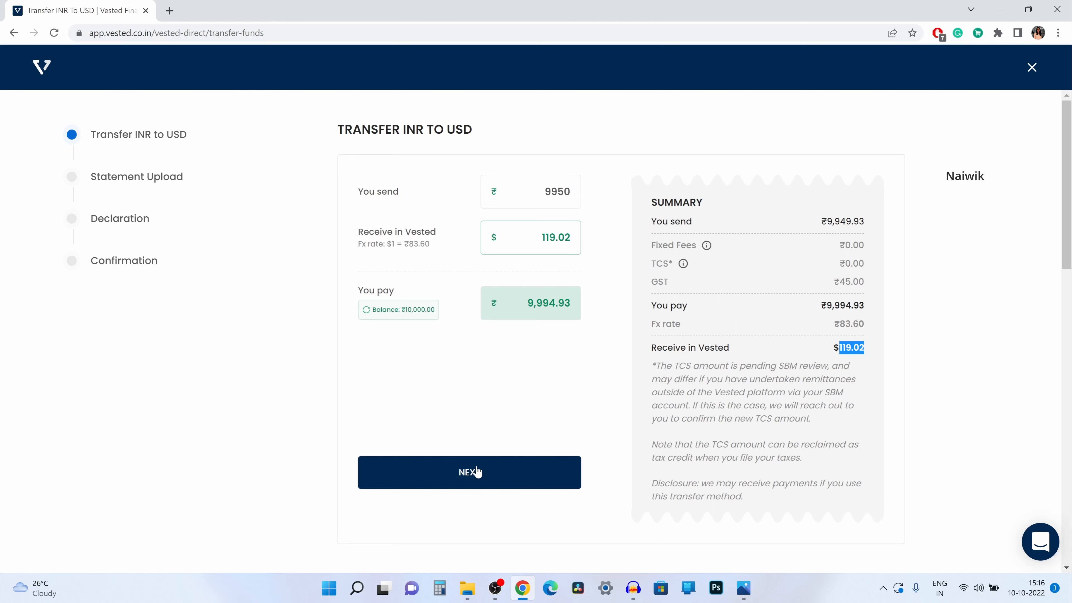
- Continue to document upload and choose ITR-V acknowledgment, opening a file picker
left_click(469, 472)
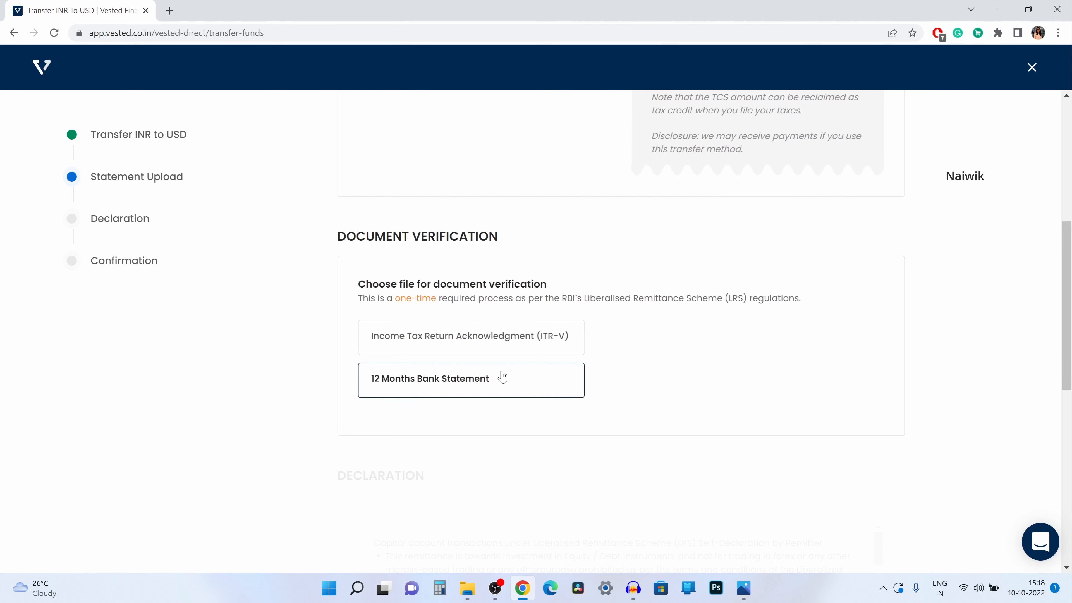
mouse_move(502, 363)
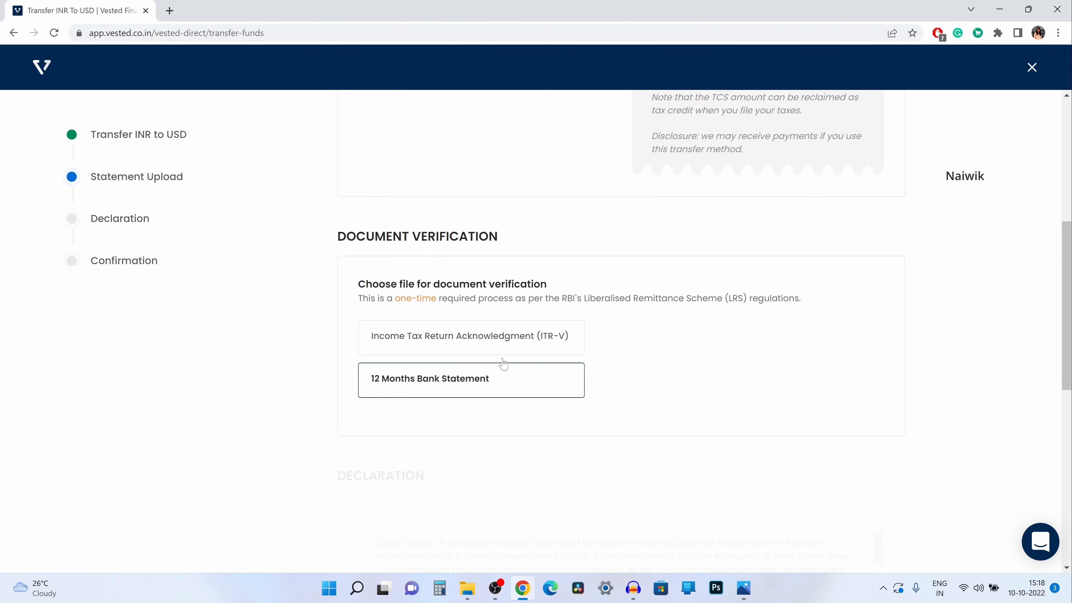
left_click(470, 379)
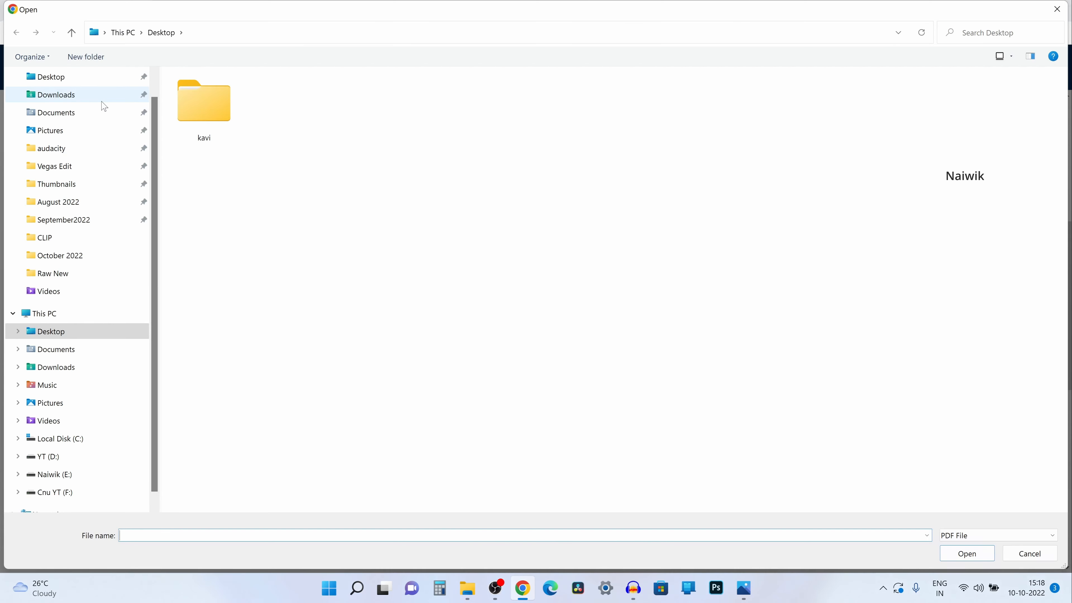
- Upload today's latest PDF from Downloads so the ITR file verifies successfully
left_click(56, 95)
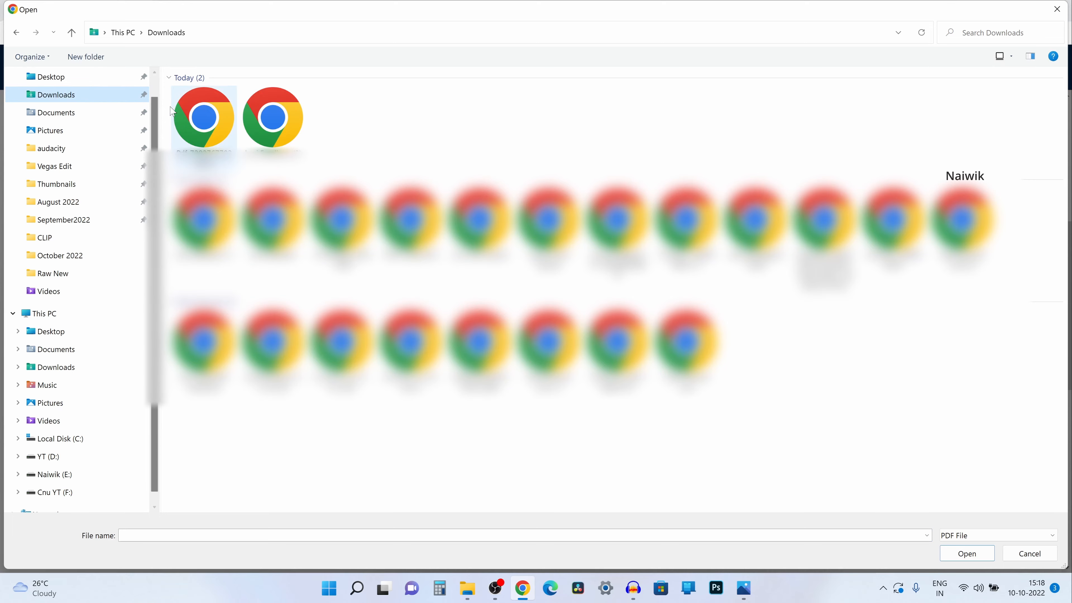
left_click(202, 120)
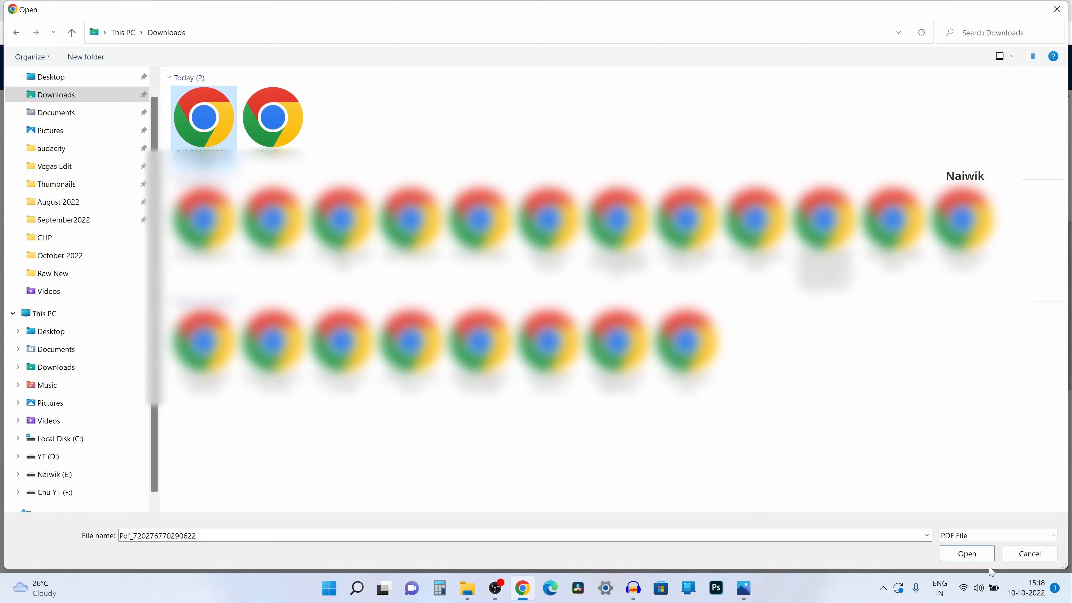
left_click(966, 553)
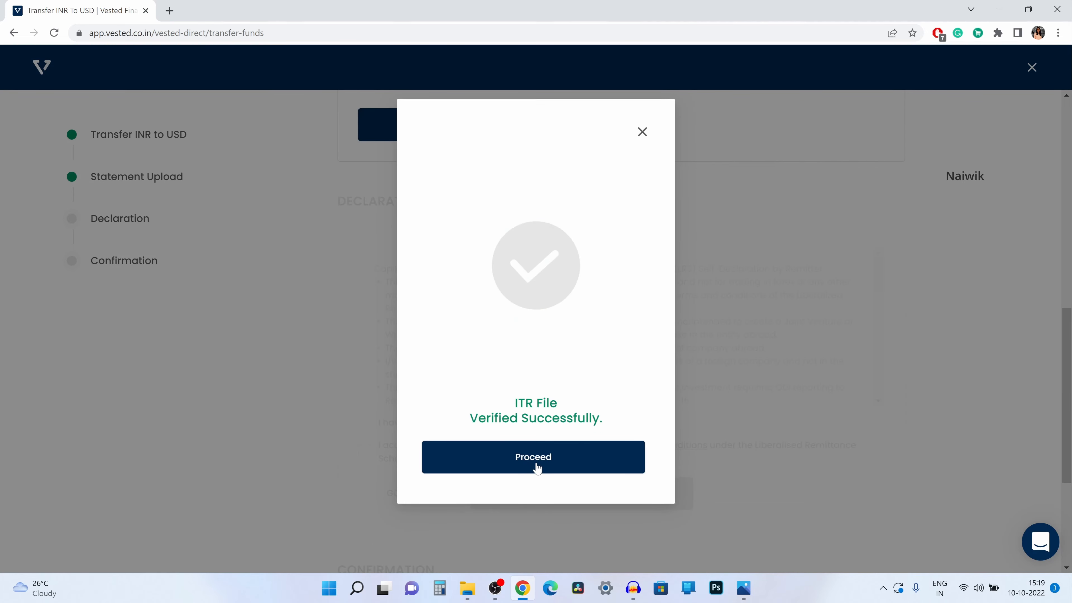
- Accept the LRS declaration and submit the transfer, reaching the $119.02 success screen
left_click(532, 457)
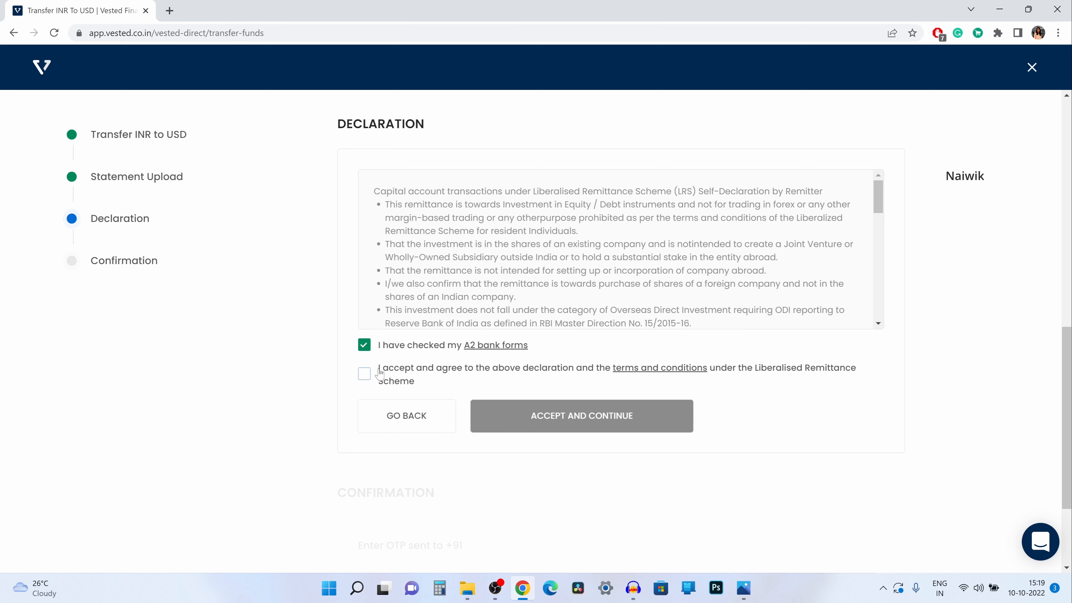
left_click(365, 373)
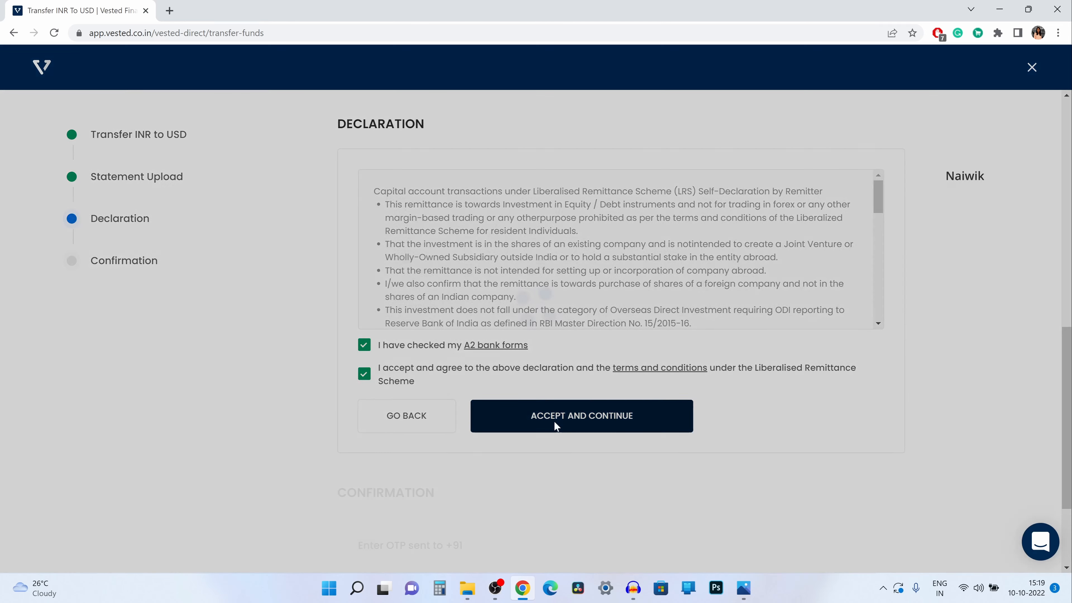
left_click(581, 415)
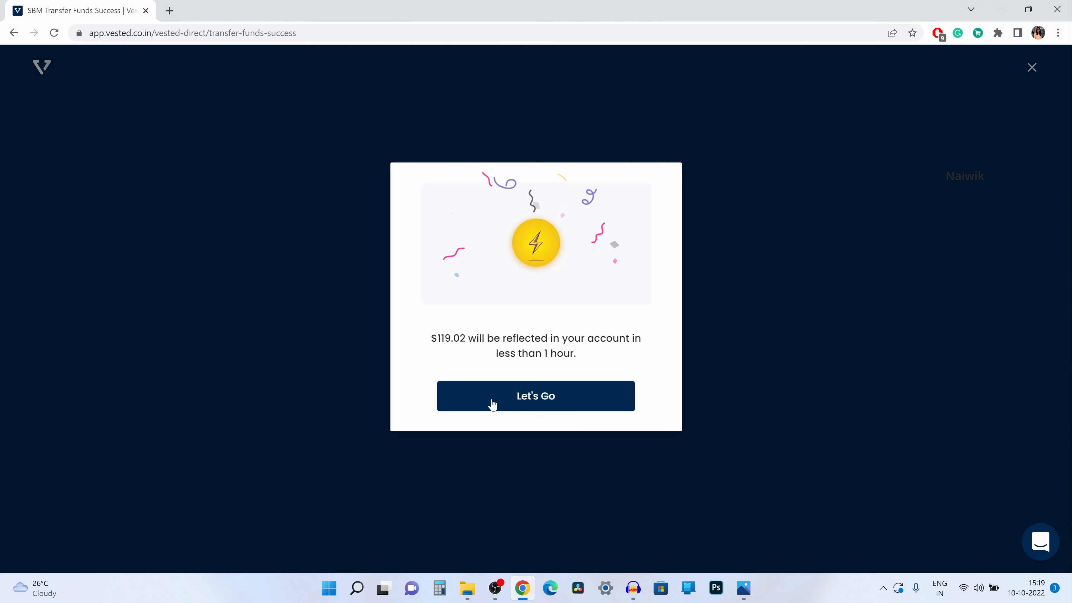
mouse_move(471, 343)
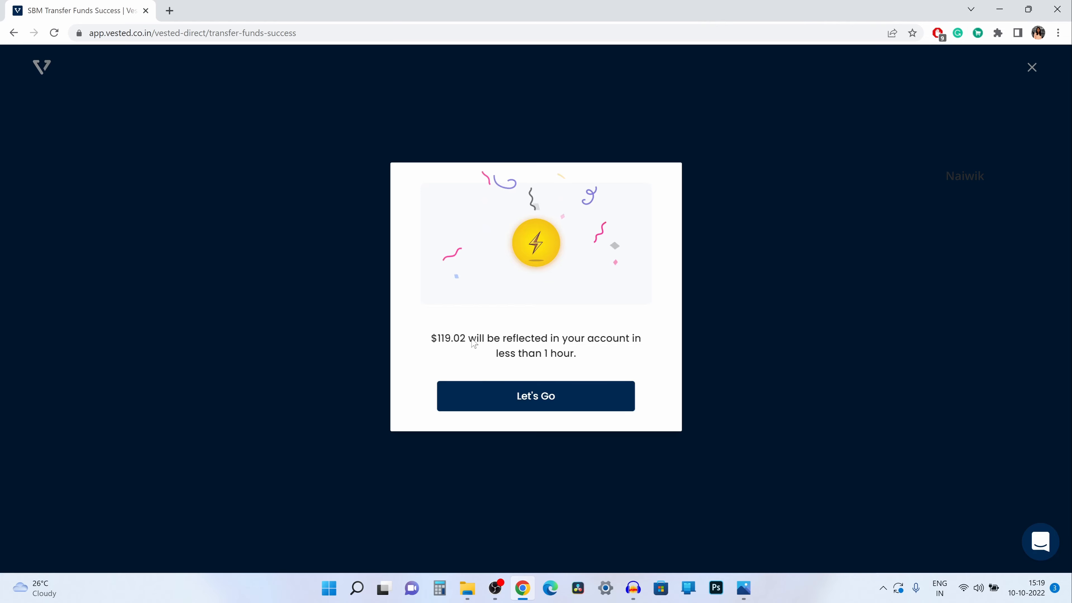
mouse_move(548, 374)
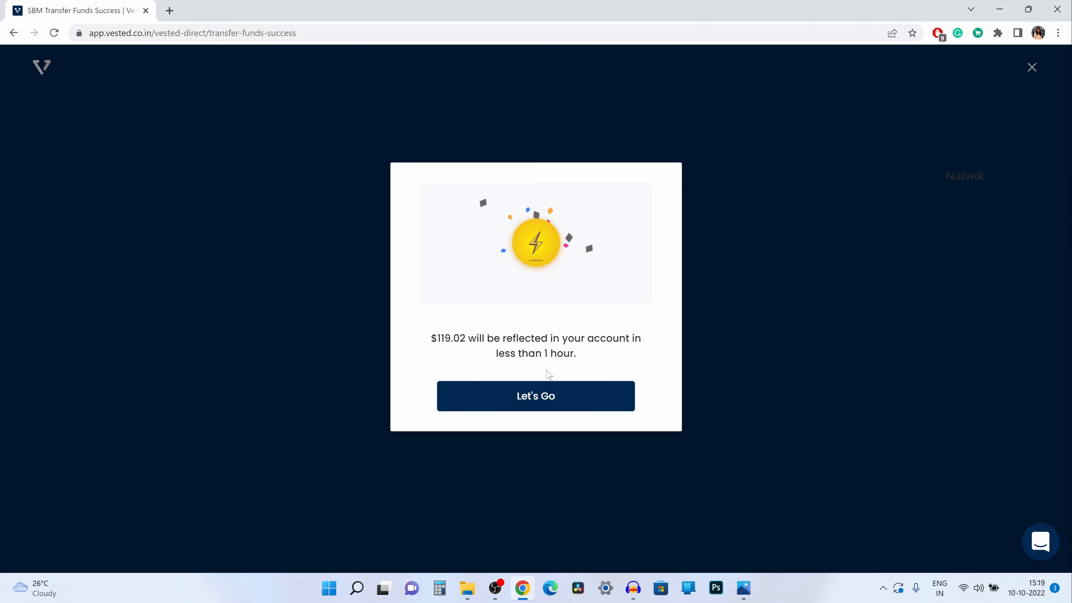
- Leave the success popup via Let's Go and return to the dashboard
left_click(535, 396)
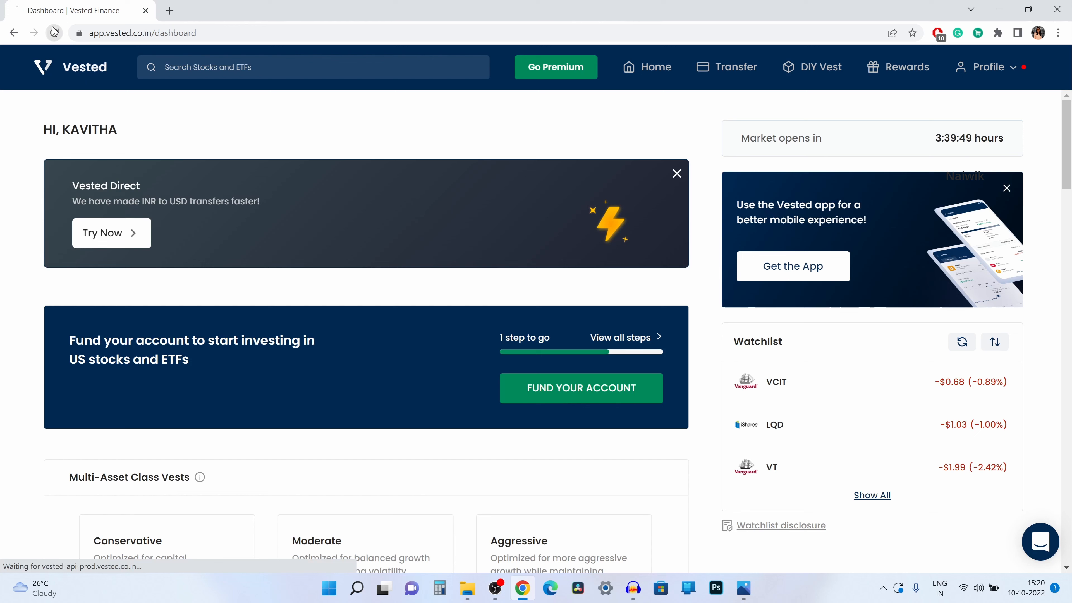